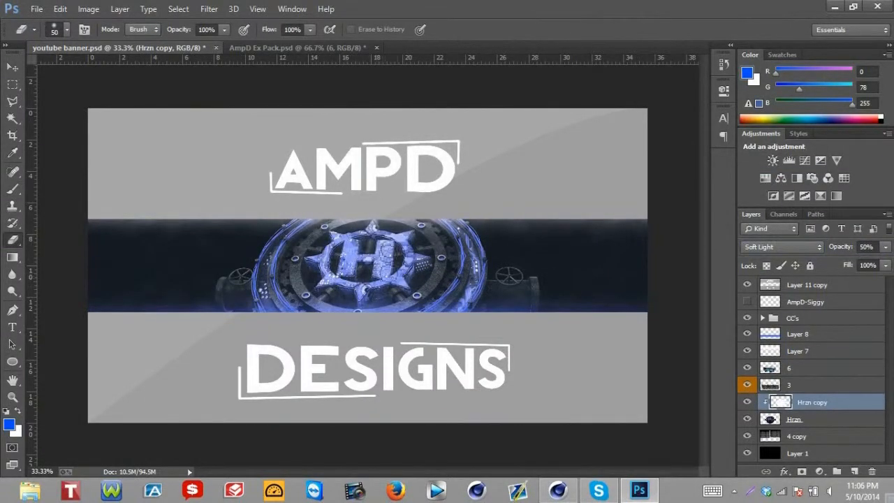
Step: Blend extra sparkle and particle layers in Lighten mode around the blue emblem
click(297, 47)
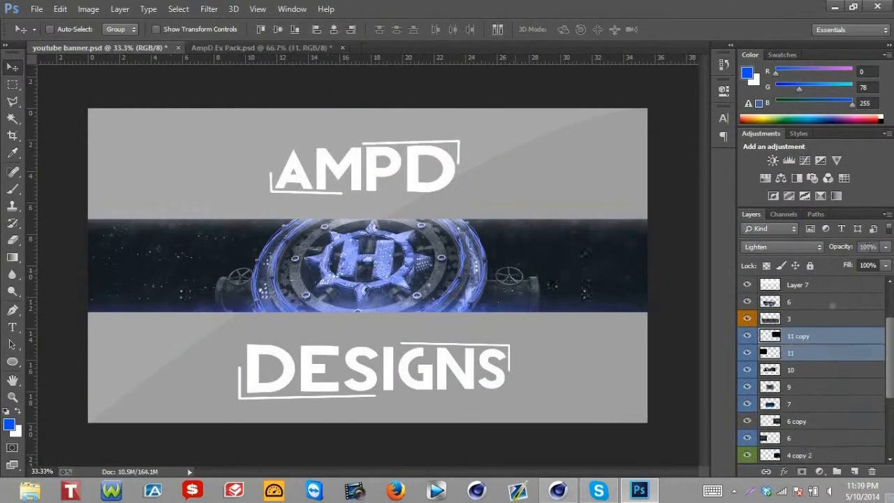
Step: Swap in the purple emblem render layers, with the top layer in Screen mode and smoke layers beneath
click(259, 48)
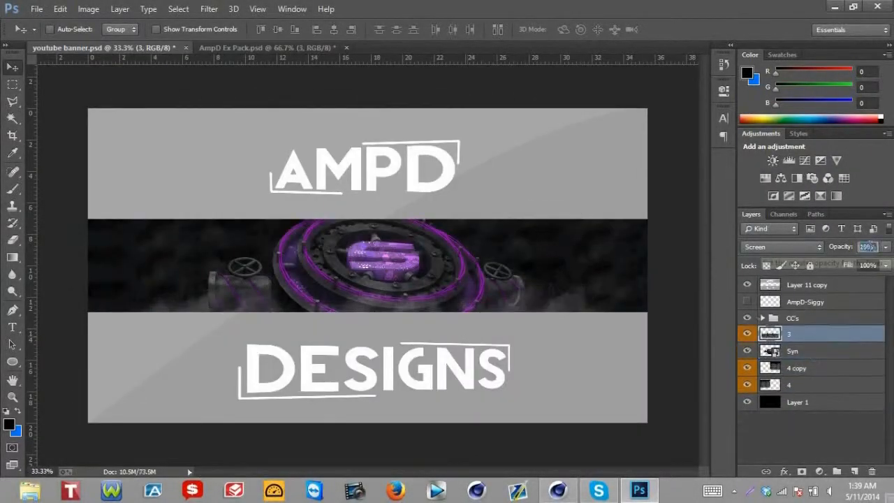
Step: Add a blue colour layer in Screen mode at 25% opacity and erase the excess
click(252, 48)
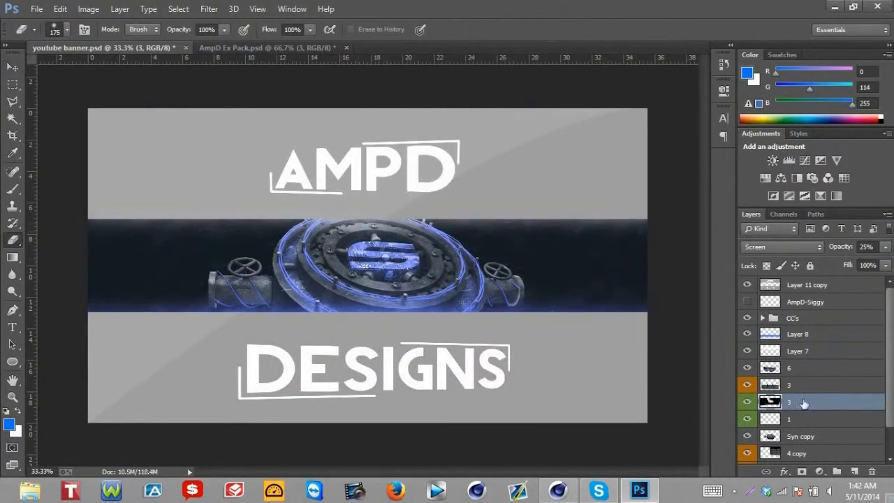
Step: Blend blue light-streak and texture layers in Lighten and Screen modes over the emblem ring
click(269, 48)
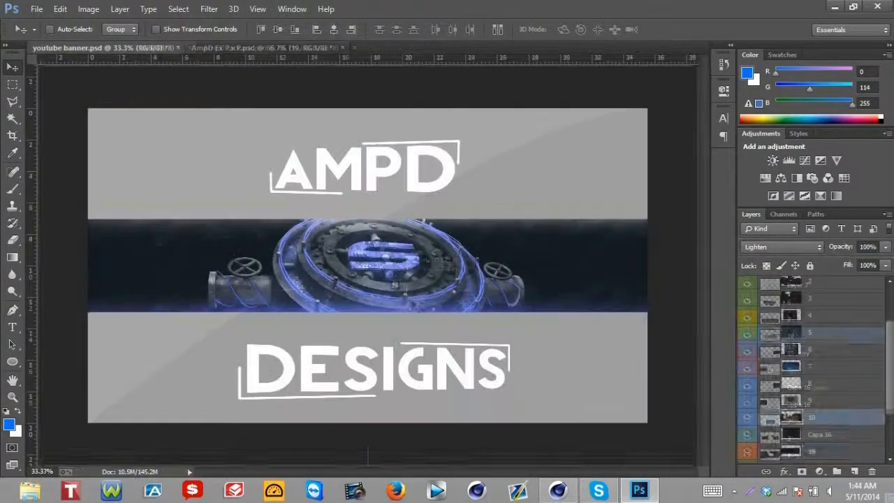
click(266, 48)
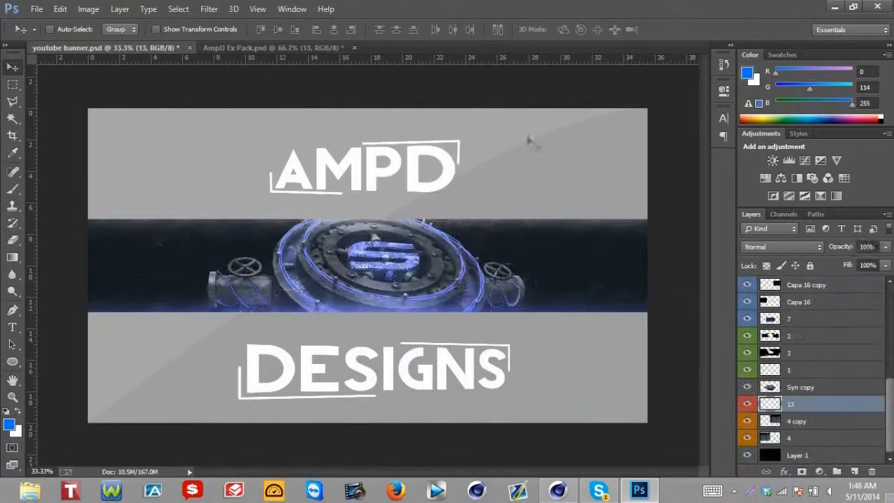
click(60, 9)
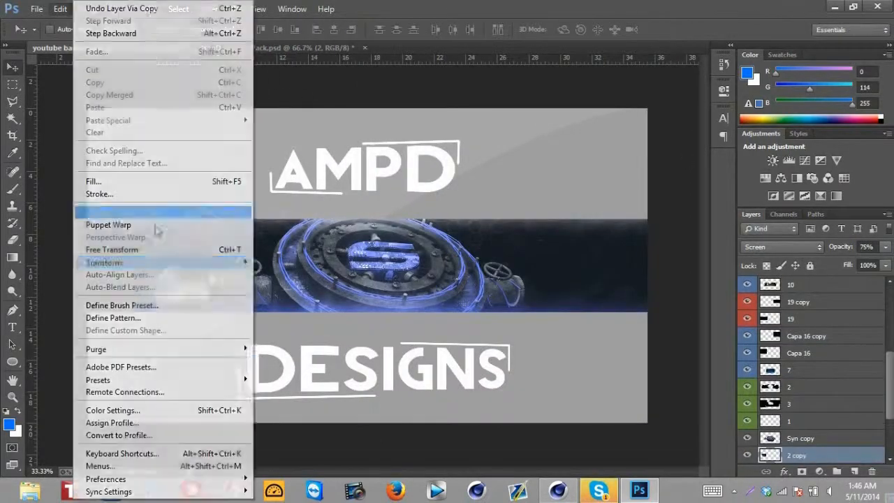